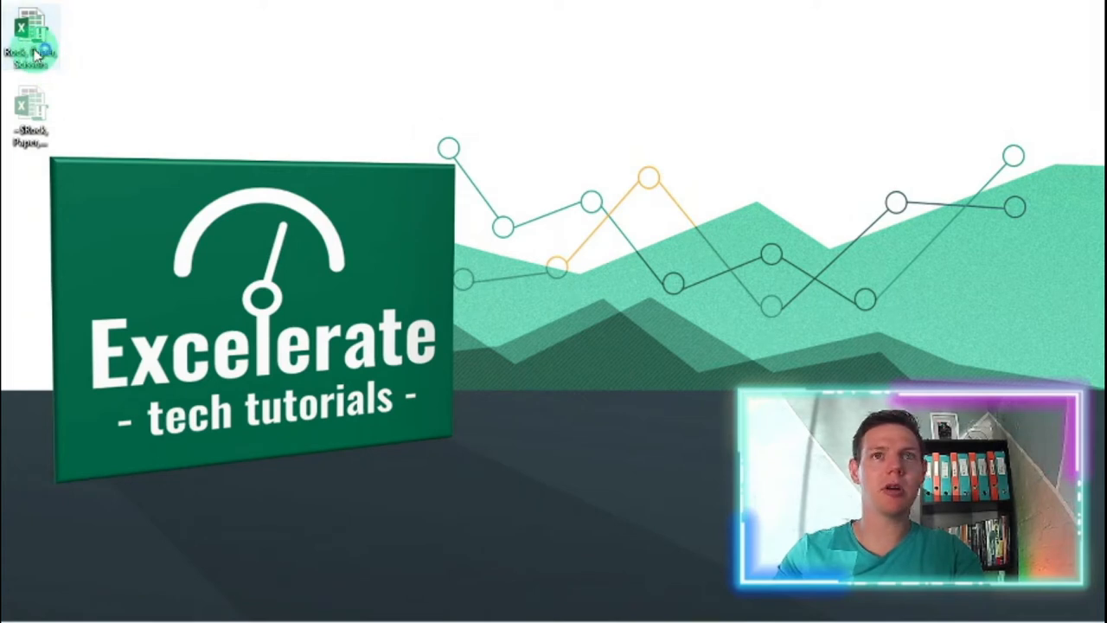
Open the Rock, Paper, Scissors workbook from the desktop icon
double_click(32, 43)
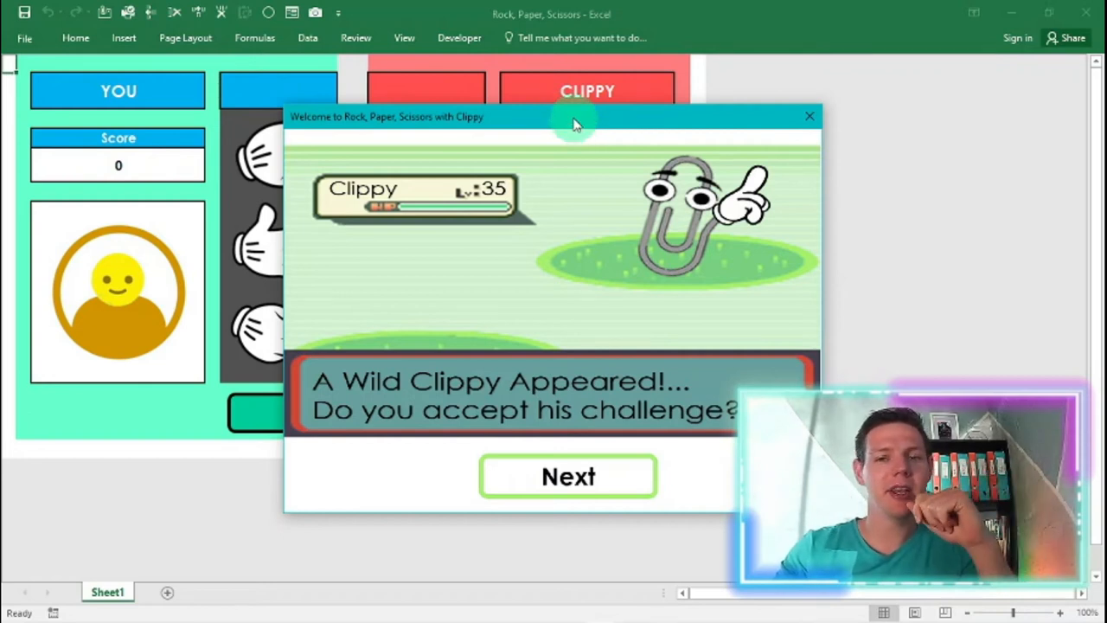
Move Clippy's welcome window aside and accept the challenge as player STONE
left_click_drag(571, 116, 428, 88)
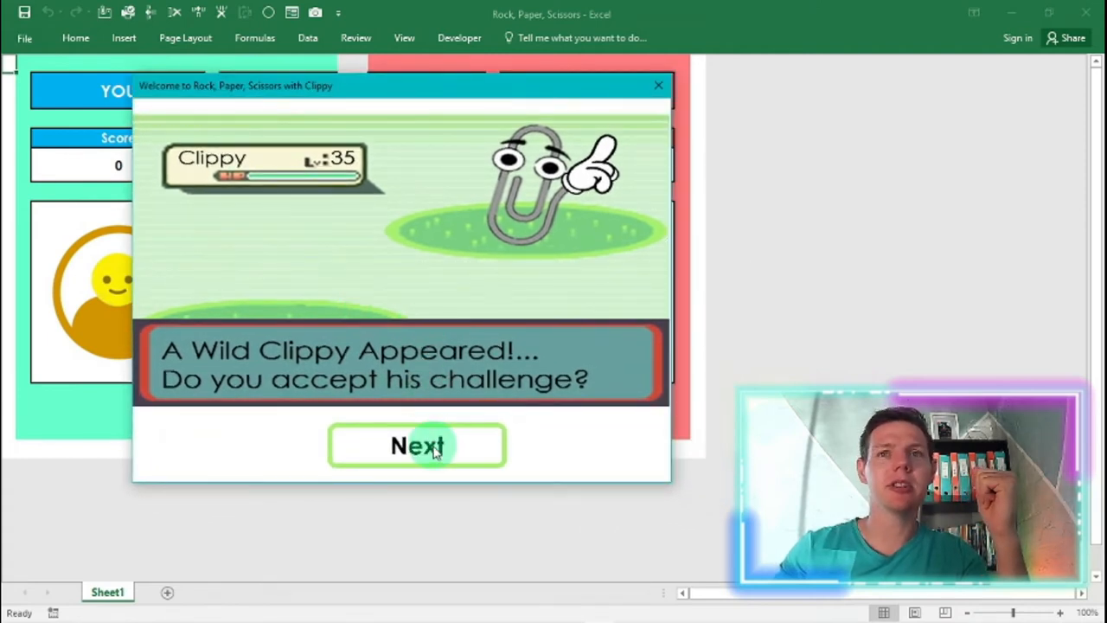
left_click(417, 446)
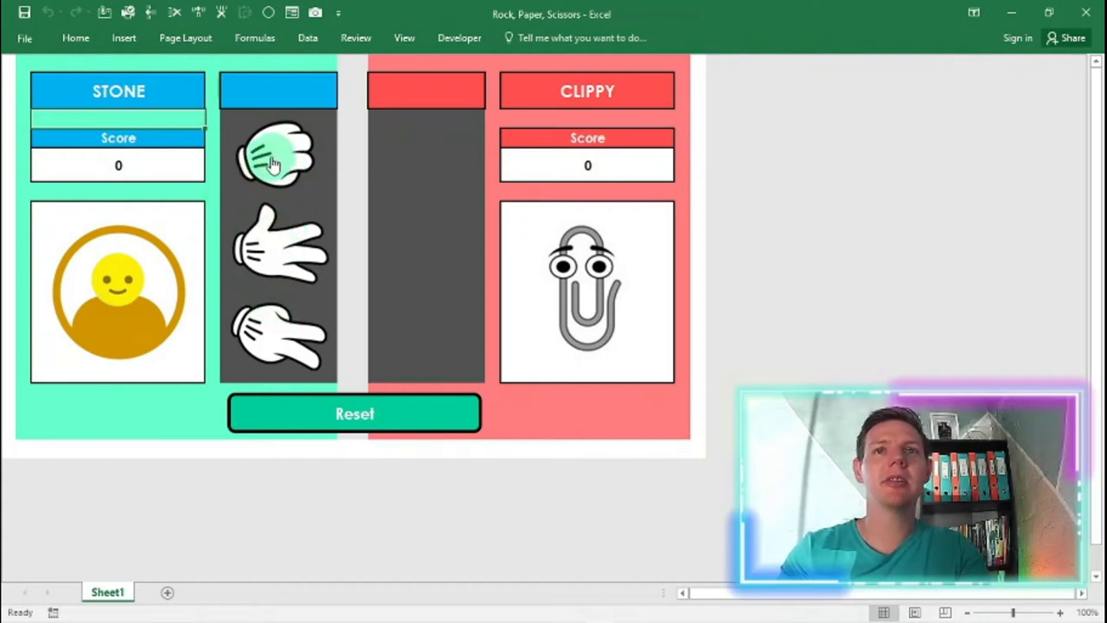
Play rock twice against Clippy, winning both rounds for a 2–0 score
left_click(279, 156)
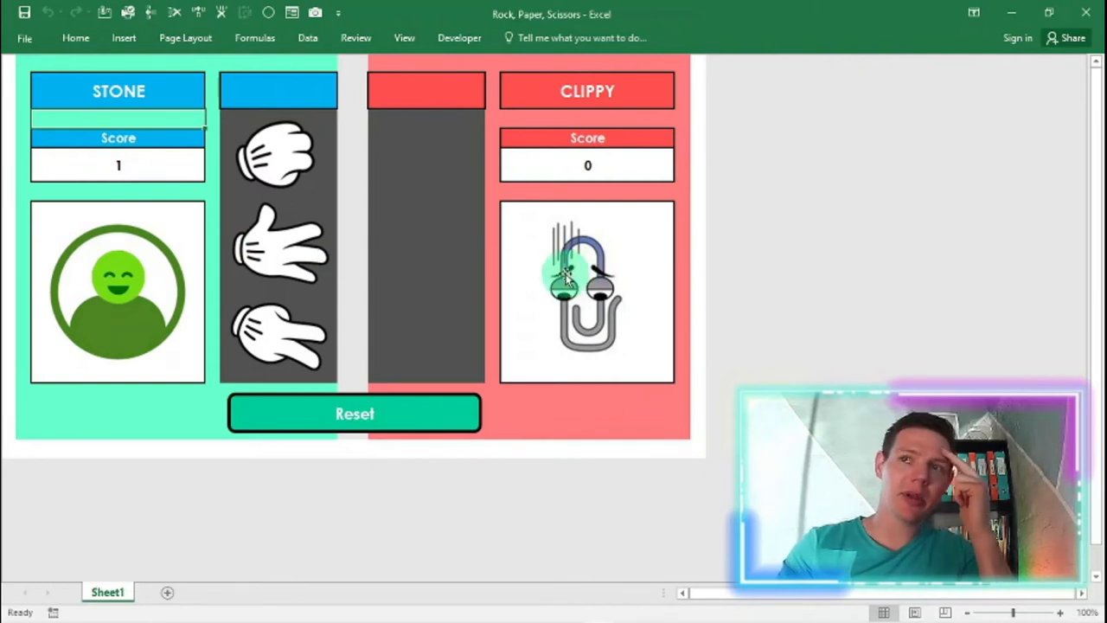
left_click(279, 245)
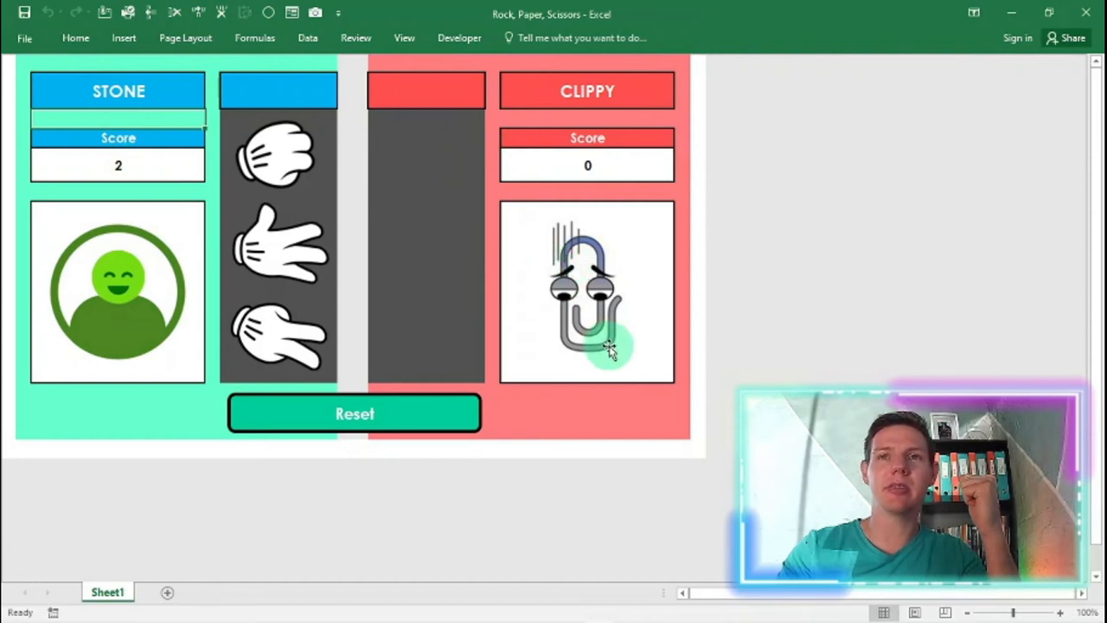
mouse_move(480, 387)
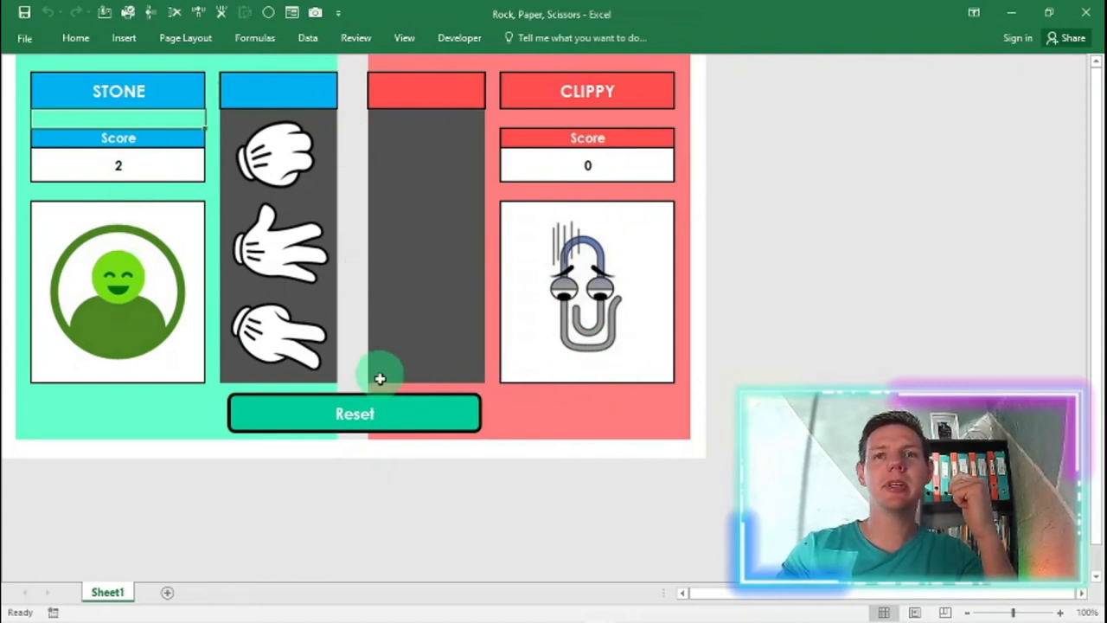
Reset the scores to 0–0 and play a round that Clippy wins 1–0
left_click(355, 414)
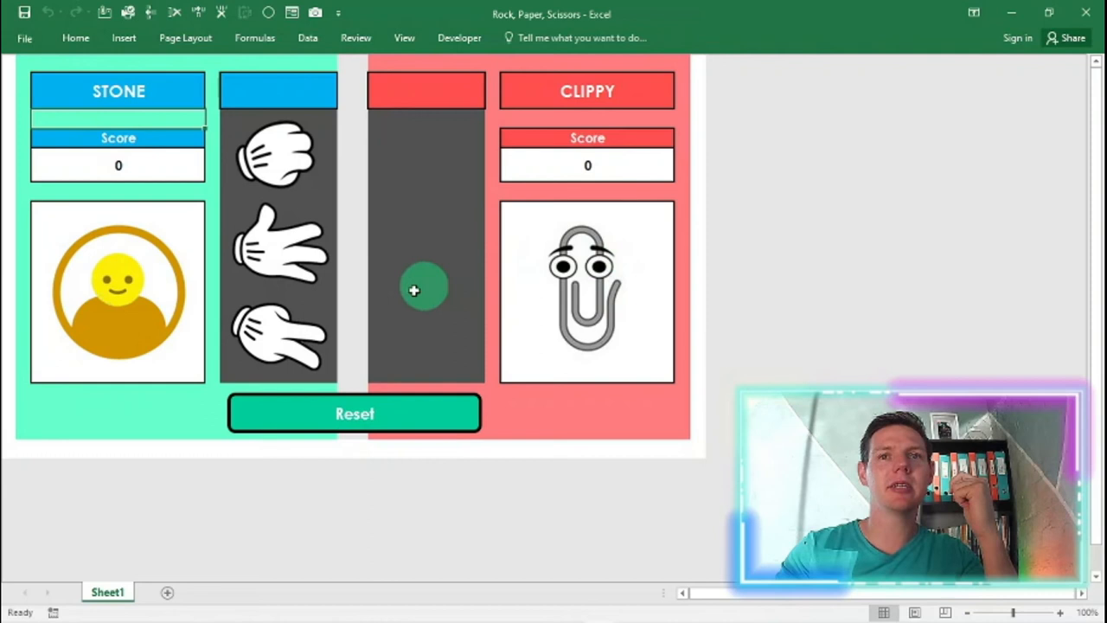
left_click(279, 338)
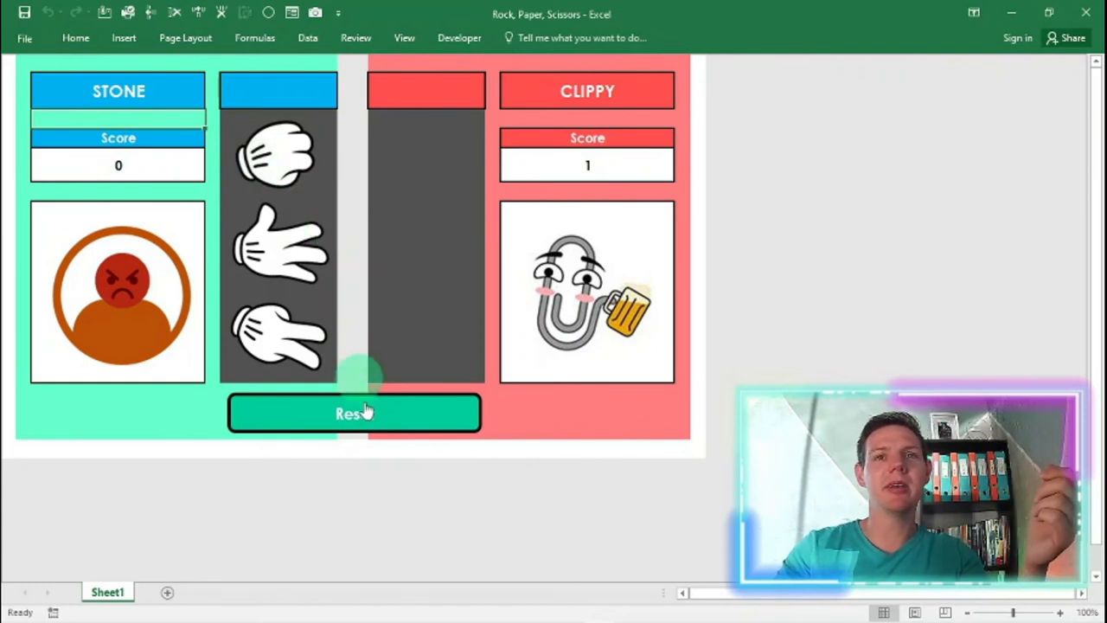
Reset STONE and Clippy back to 0 with neutral faces
left_click(354, 413)
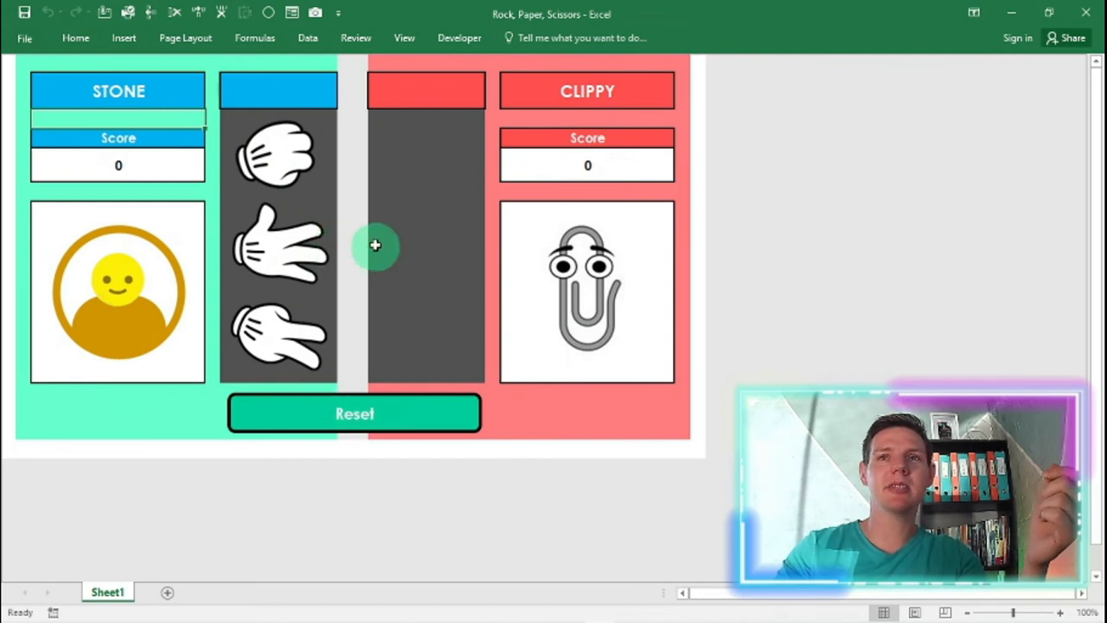
mouse_move(459, 37)
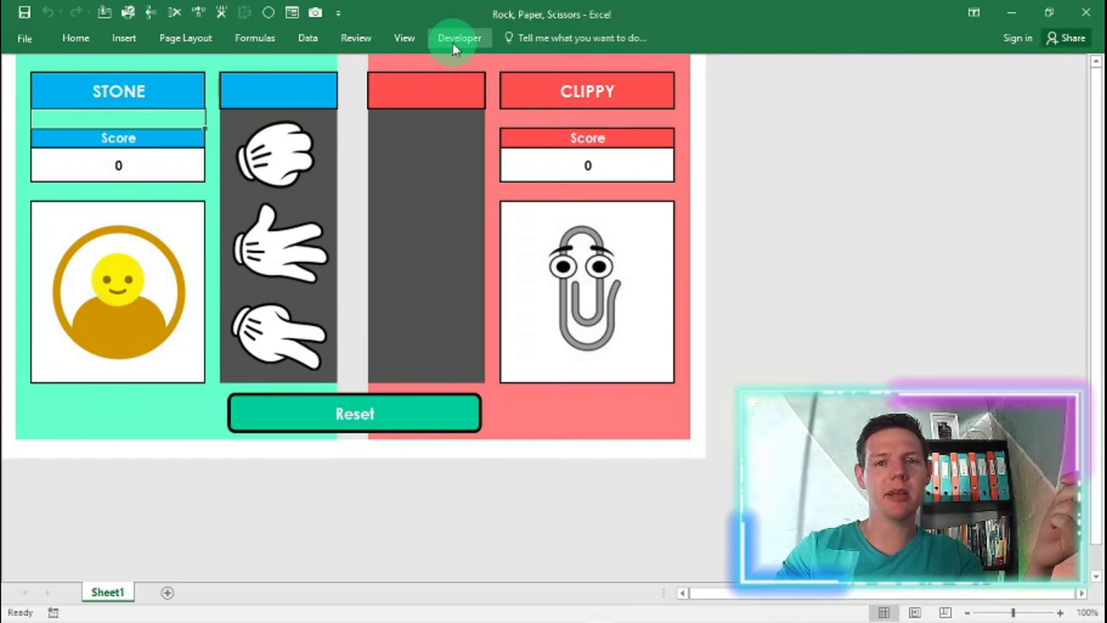
mouse_move(427, 134)
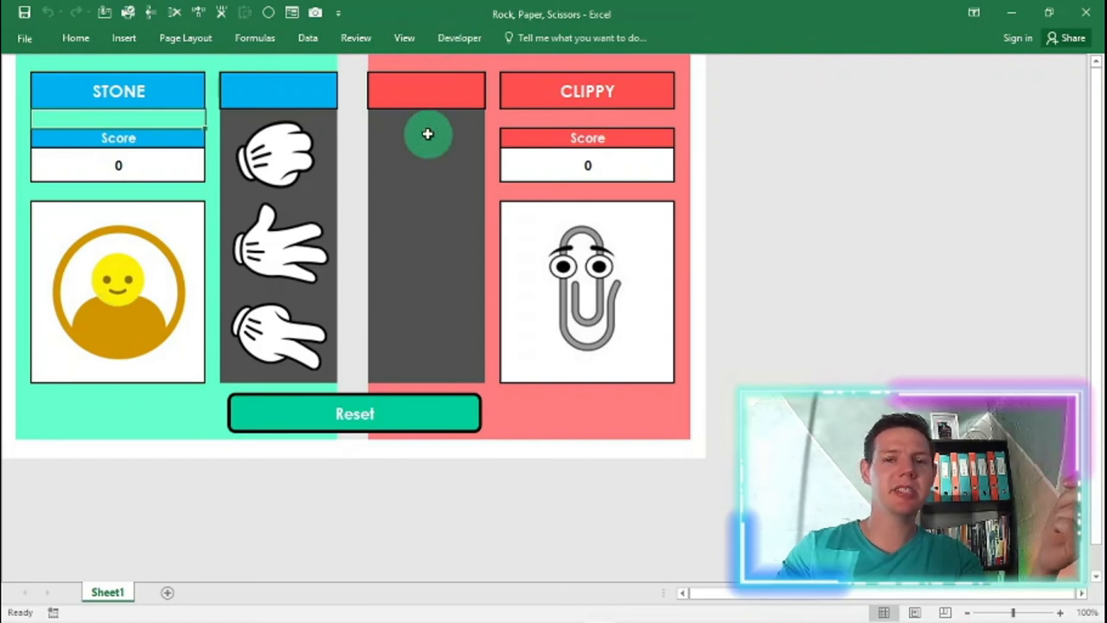